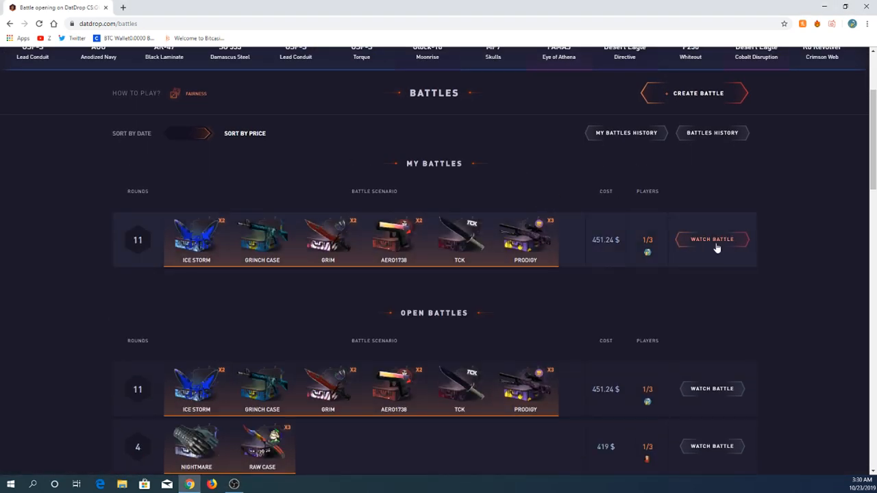
# - Open the profile page showing the 35.26 $ balance and 200 cases opened
pyautogui.click(711, 240)
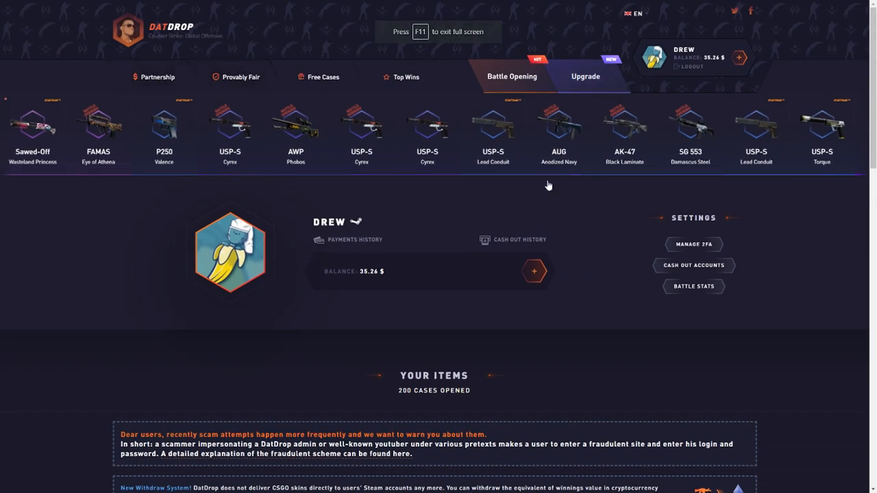
# - View the payments history listing completed Ethereum deposits
pyautogui.click(353, 239)
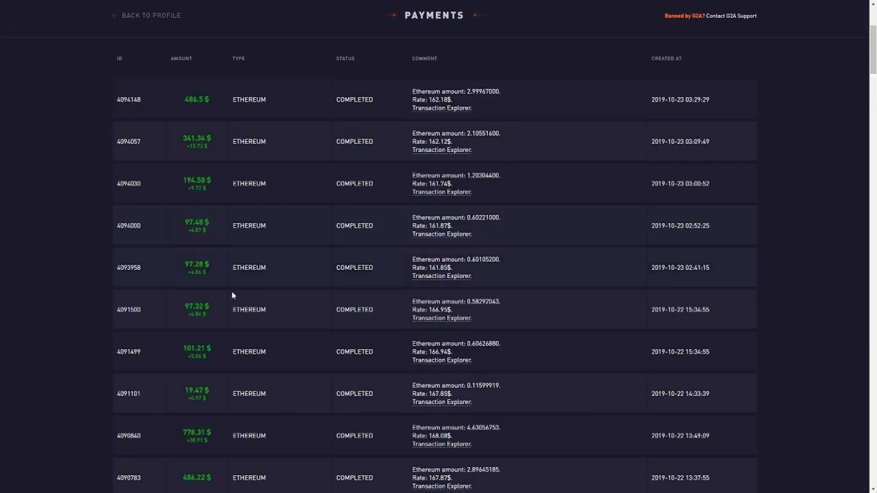
pyautogui.moveTo(207, 284)
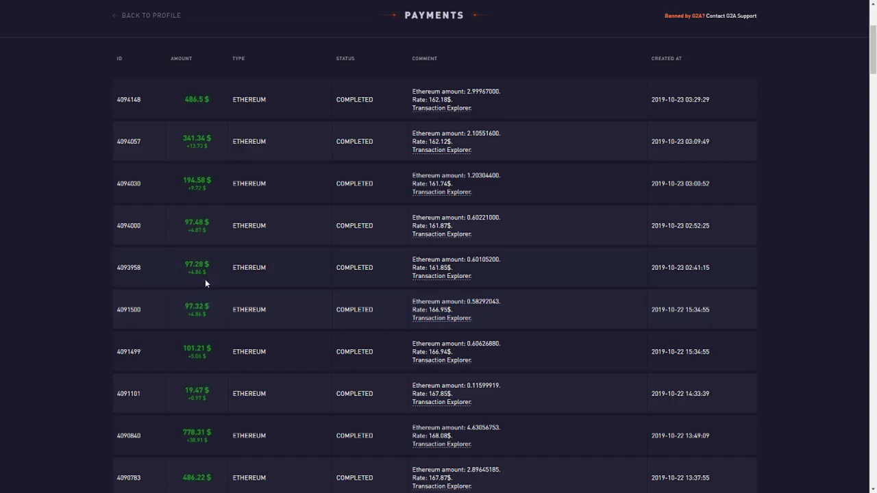
pyautogui.doubleClick(196, 222)
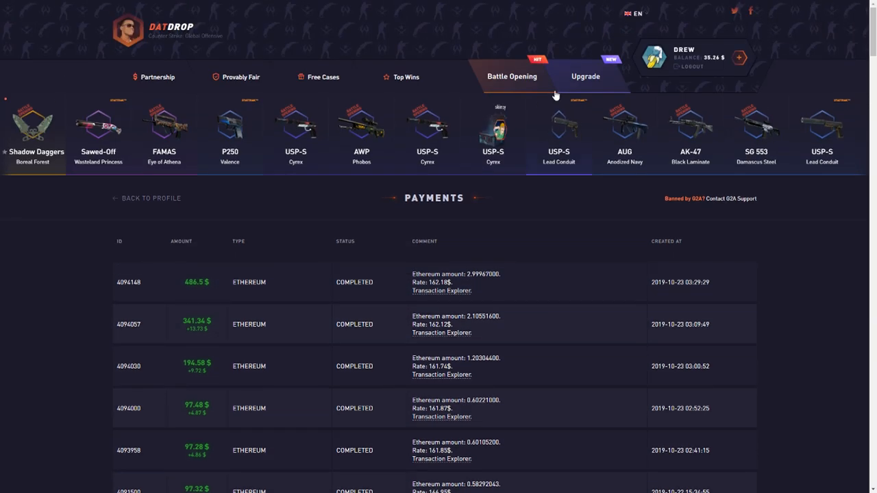
# - Look at the 419 $ battle, then return to the battles list
pyautogui.click(510, 76)
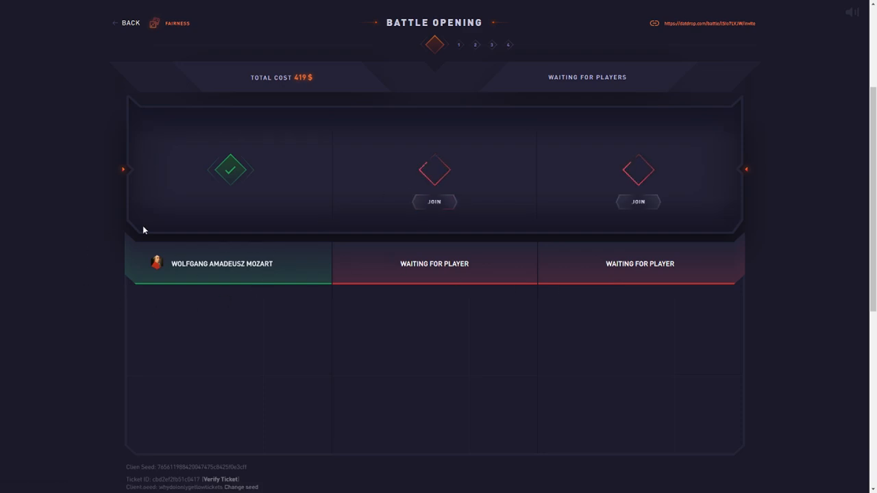
pyautogui.moveTo(134, 264)
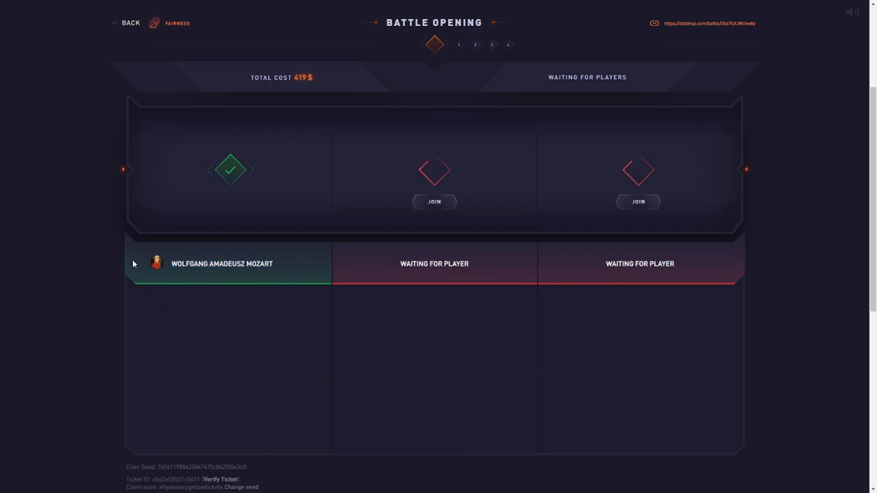
pyautogui.click(585, 76)
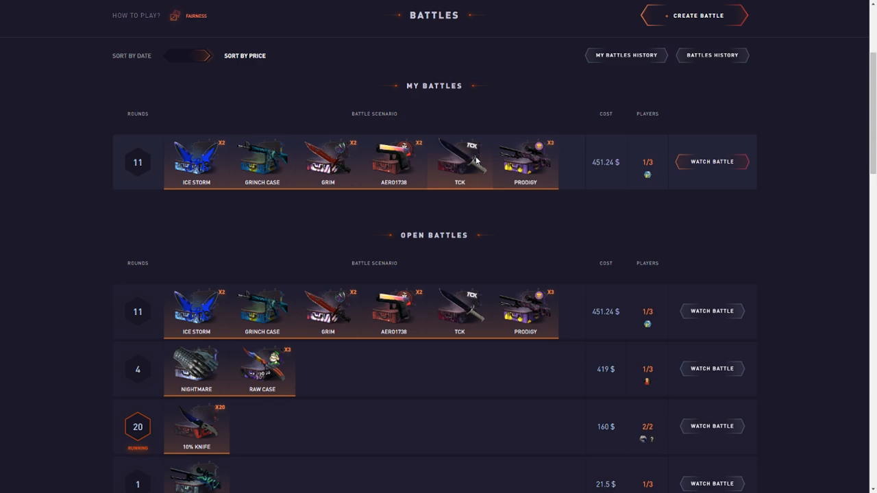
# - Open the 219 $ two-player battle to join it
pyautogui.click(712, 162)
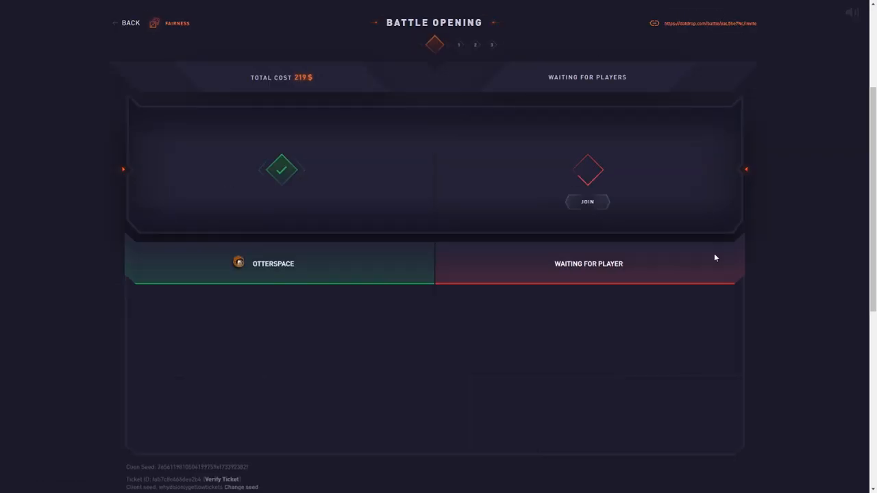
pyautogui.moveTo(698, 241)
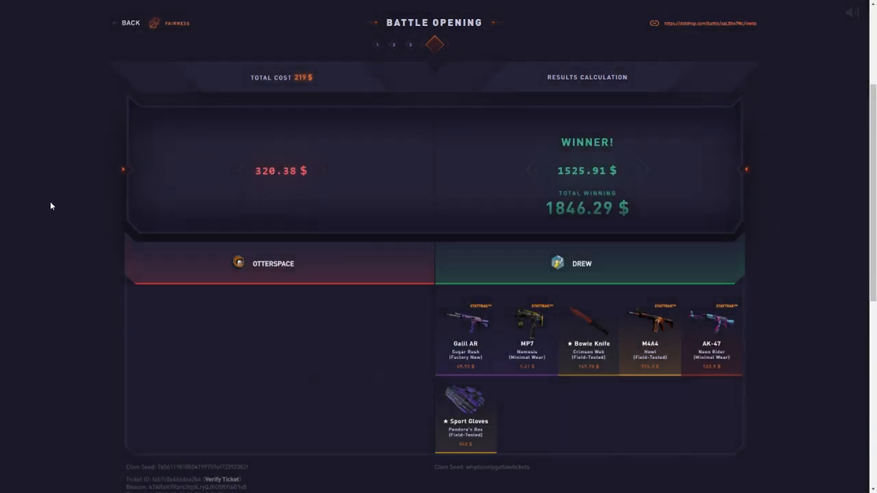
# - Join another battle from the list and win it for 55.40 $
pyautogui.click(127, 22)
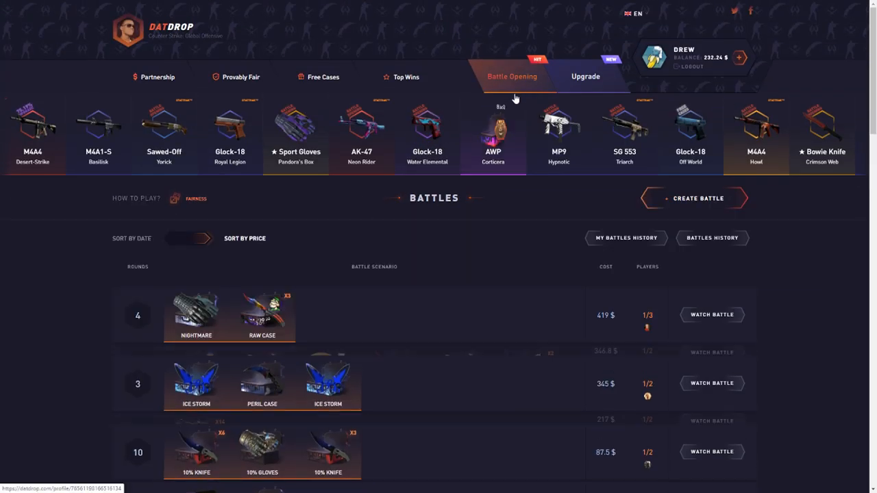
pyautogui.scroll(-3)
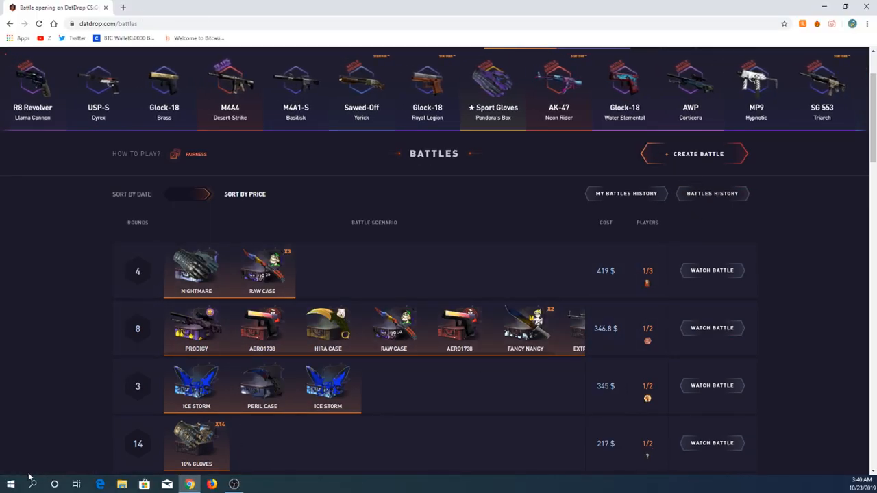
pyautogui.click(13, 484)
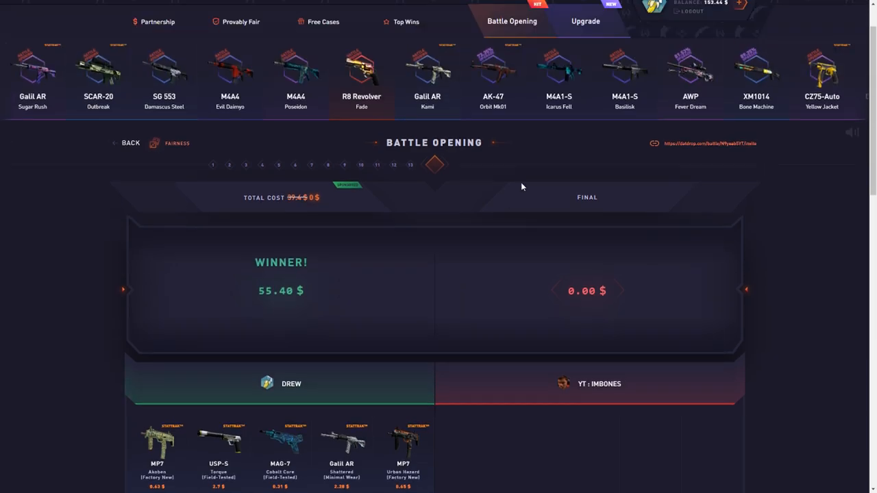
# - Return to the open battles list headed by the 419 $ Nightmare and Raw Case battle
pyautogui.click(128, 142)
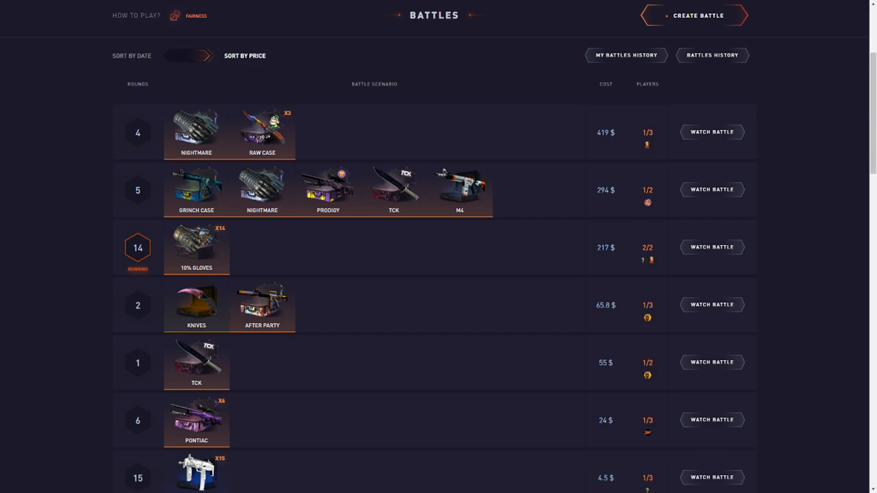
pyautogui.click(711, 363)
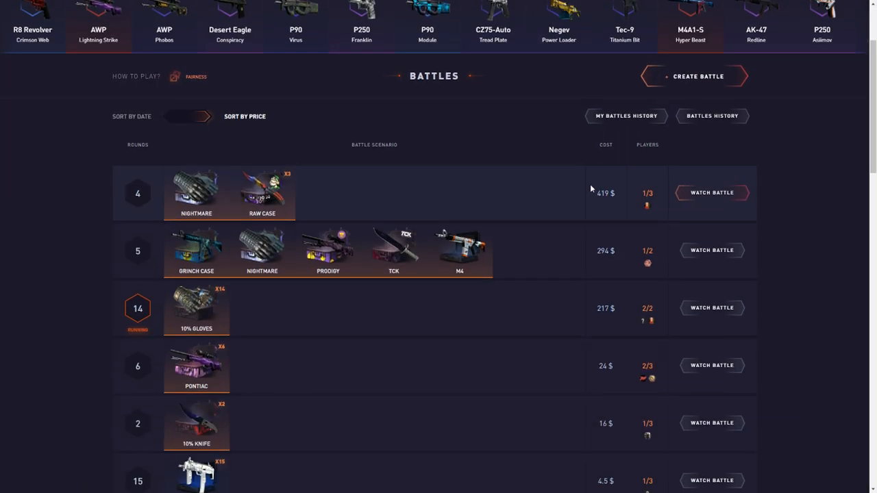
# - Start creating a new public battle and choose a case for it
pyautogui.click(712, 423)
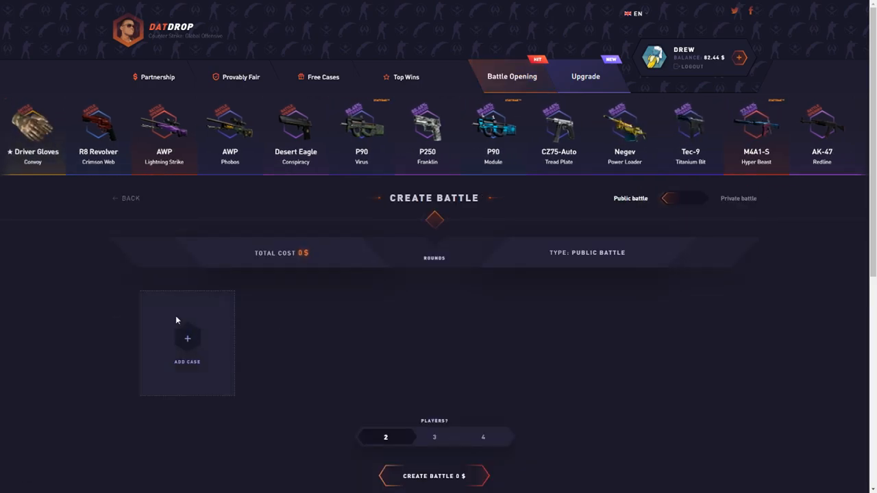
pyautogui.click(434, 476)
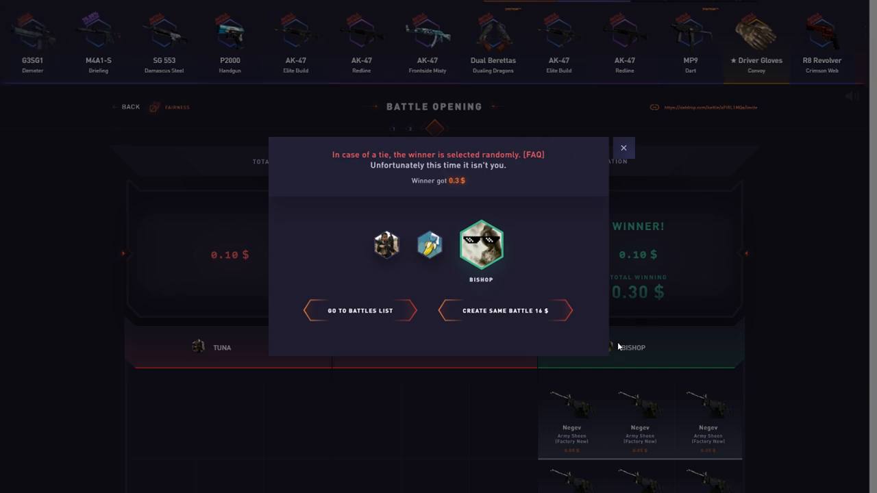
# - Dismiss the lost-battle result (0.3 $ to another player) and return to battles
pyautogui.click(360, 311)
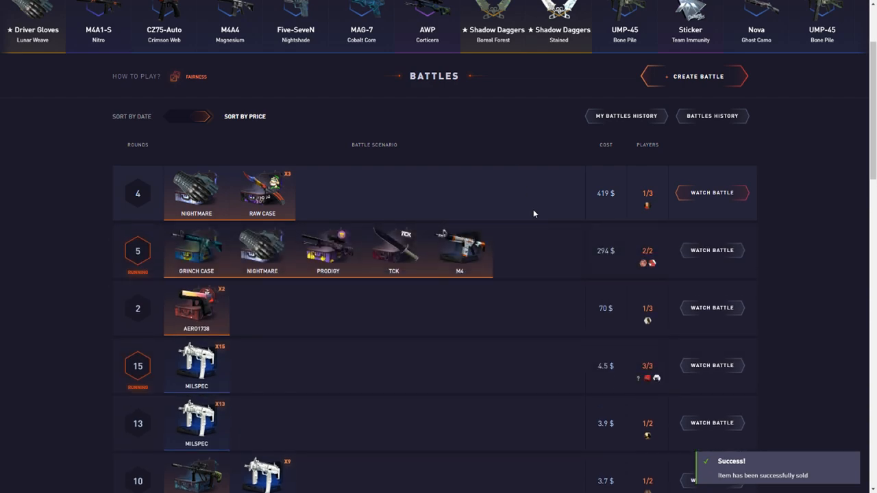
# - Scroll to the My Battles History page, balance 20.63 $
pyautogui.scroll(-3)
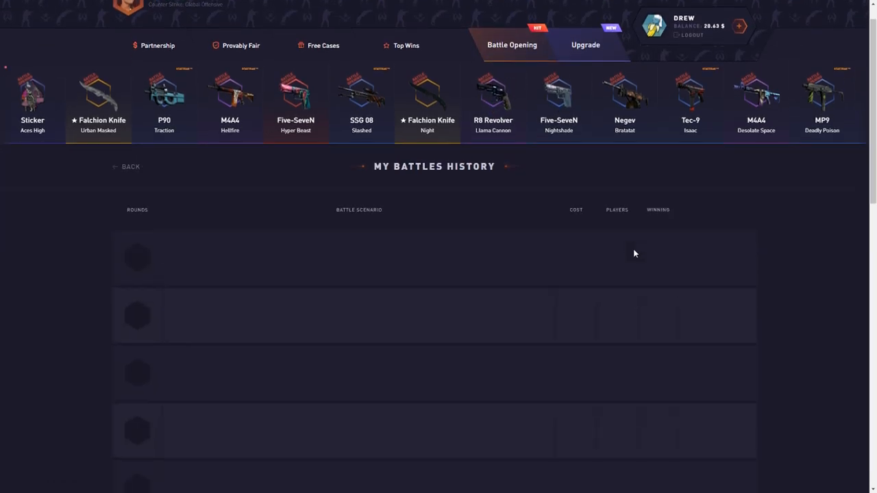
# - Review the past 219 $ Prodigy battle's fairness rounds, then close them
pyautogui.scroll(-3)
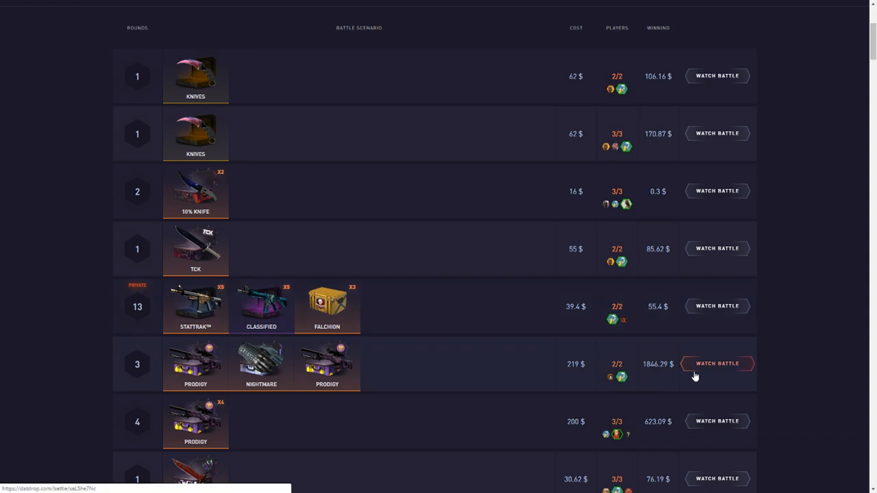
pyautogui.click(718, 364)
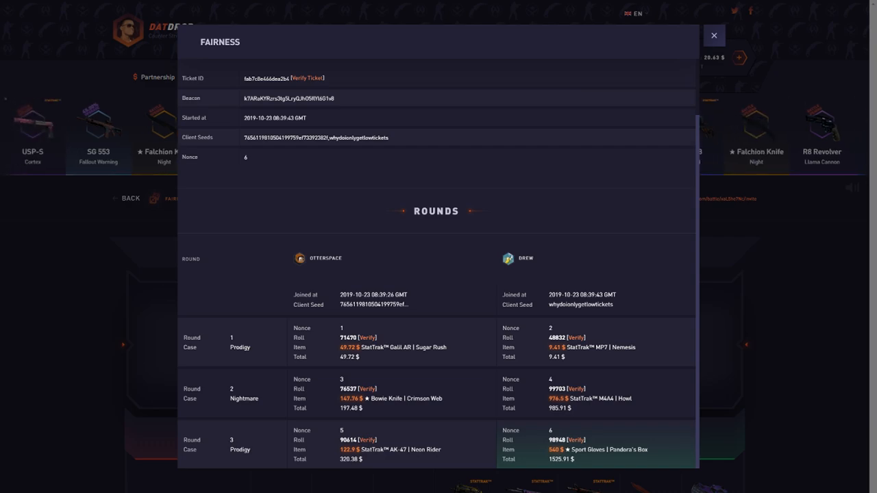
pyautogui.click(714, 34)
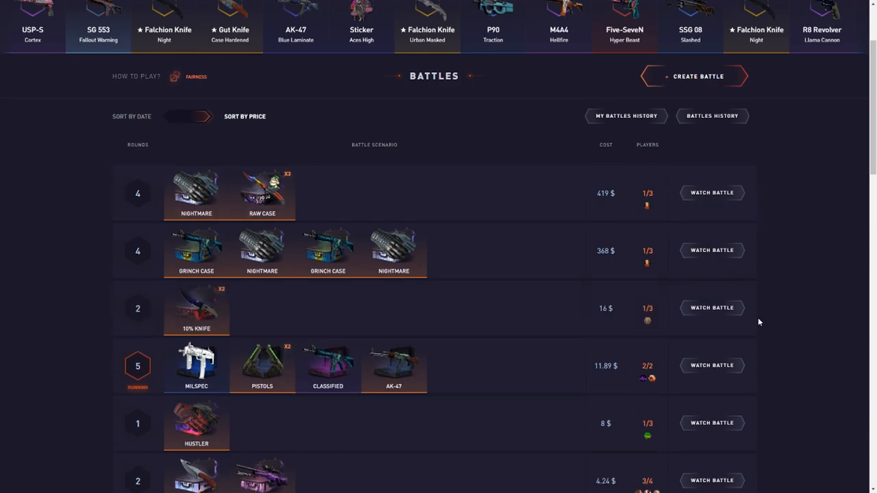
# - Scroll up on the battle page as the rounds finish in a 58.40 $ win
pyautogui.scroll(3)
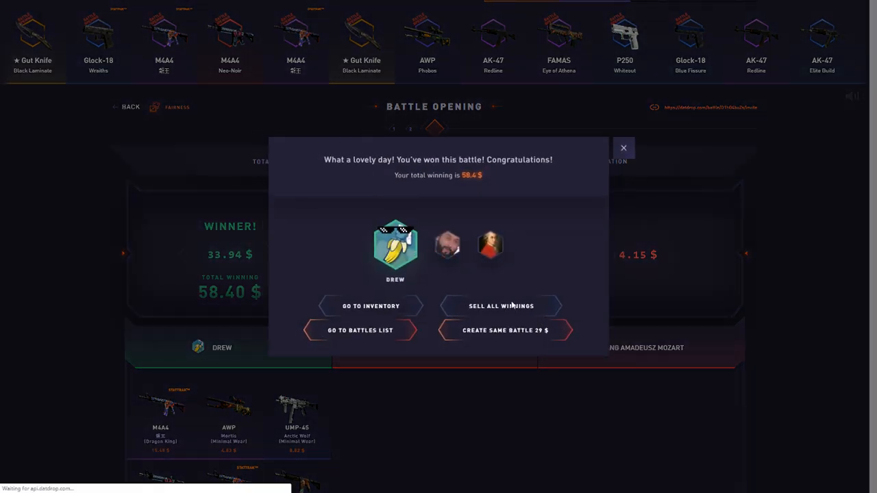
# - Sell all 58.4 $ of winnings and scroll down to the 16 $ battle under My Battles
pyautogui.click(500, 306)
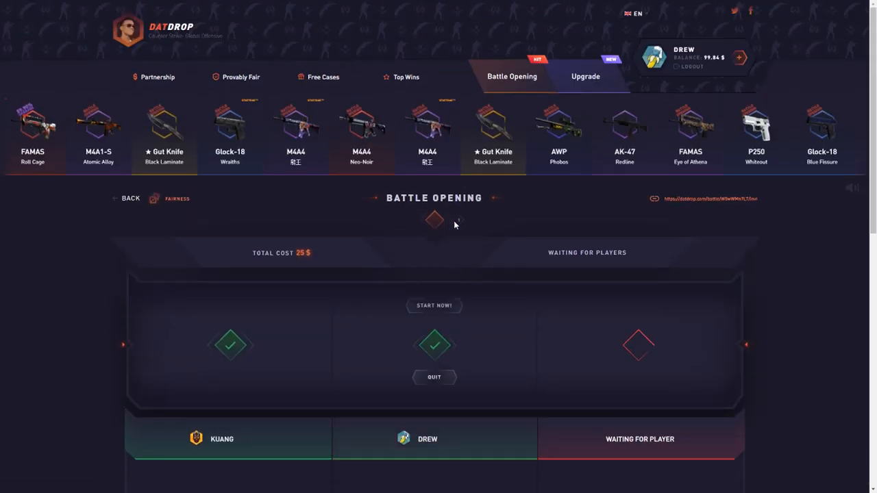
pyautogui.scroll(-3)
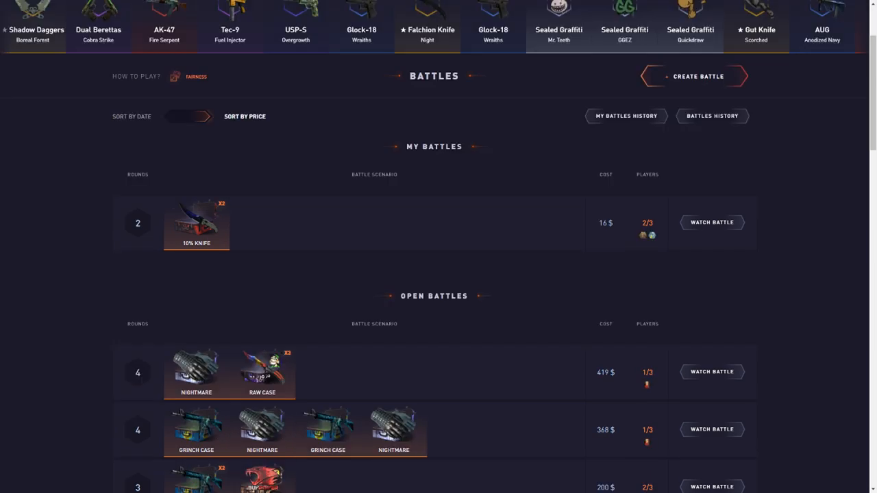
# - Watch the 21.5 $ battle from the list through to a 64.1 $ win
pyautogui.click(712, 222)
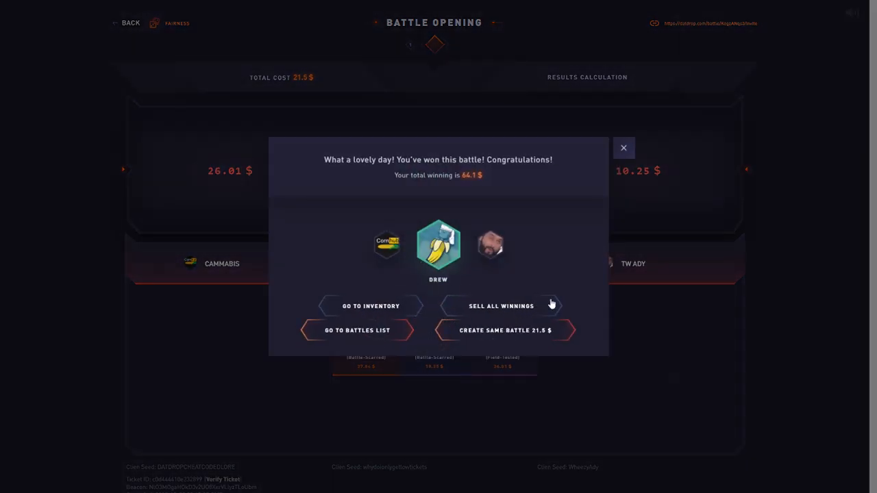
# - Sell the 64.1 $ winnings, then open and join the 62 $ Knives battle
pyautogui.click(501, 307)
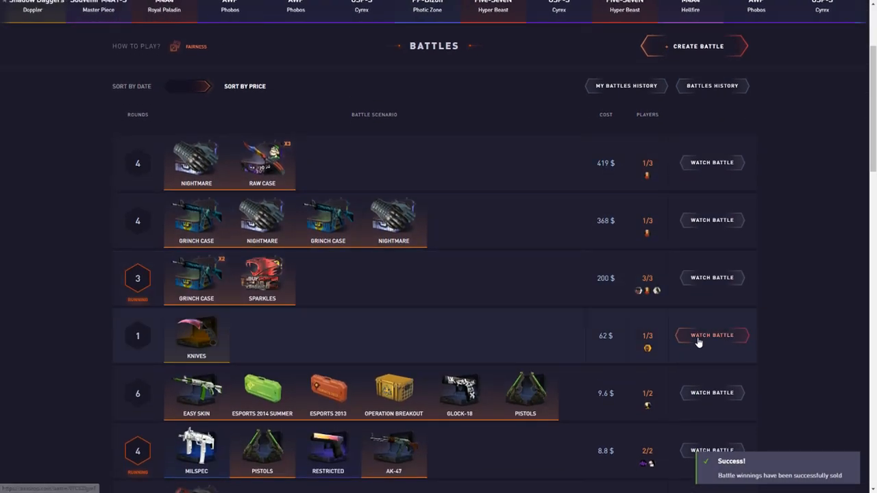
pyautogui.click(712, 335)
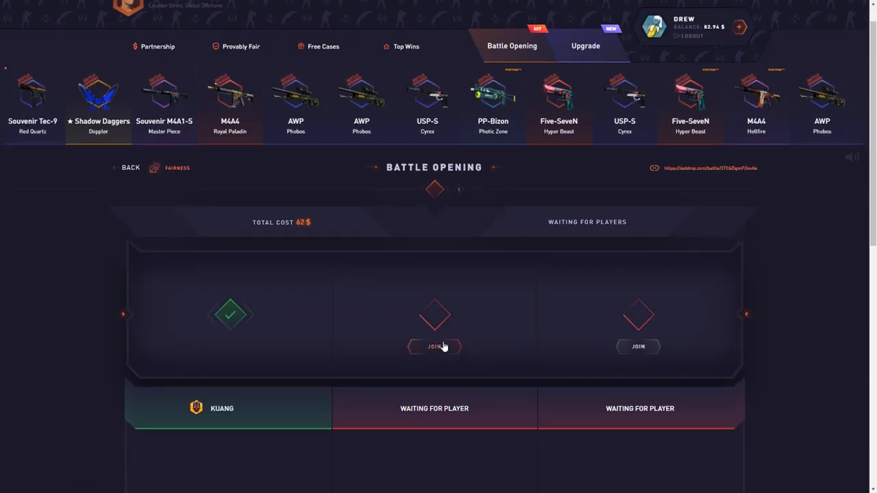
pyautogui.click(583, 46)
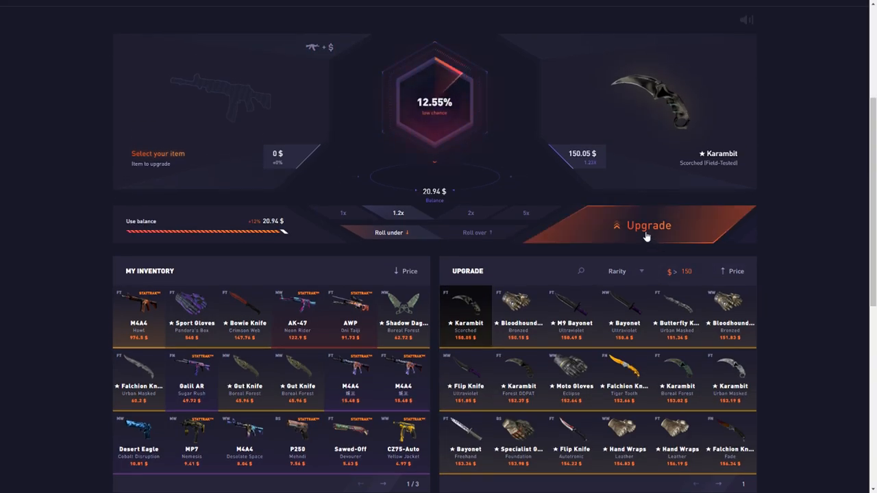
# - Open Upgrades History and scroll through the mostly failed, negative-profit past upgrades
pyautogui.click(648, 226)
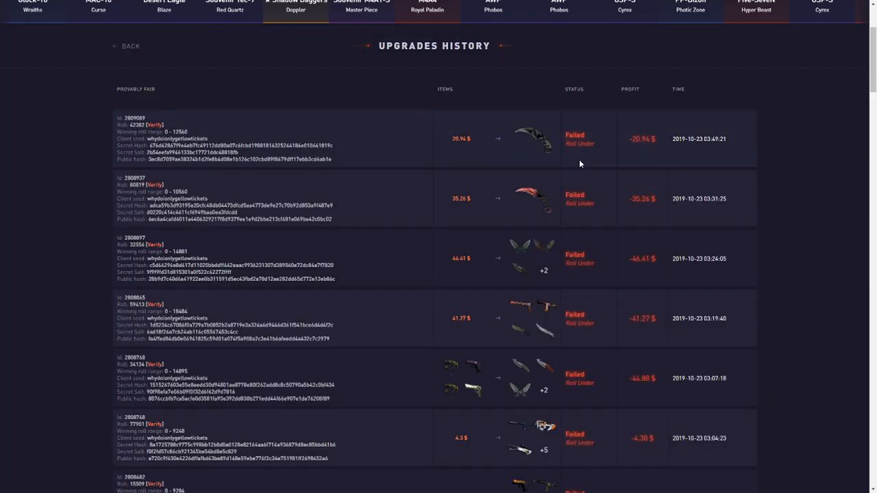
pyautogui.scroll(-3)
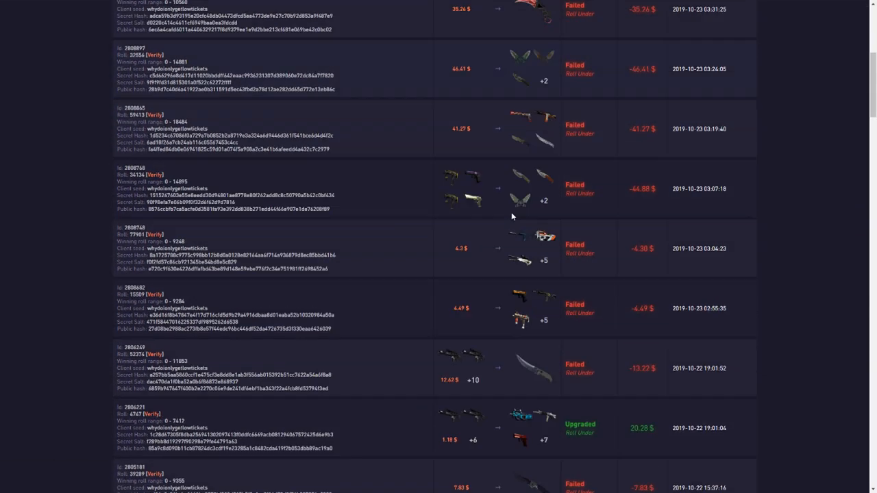
pyautogui.scroll(-3)
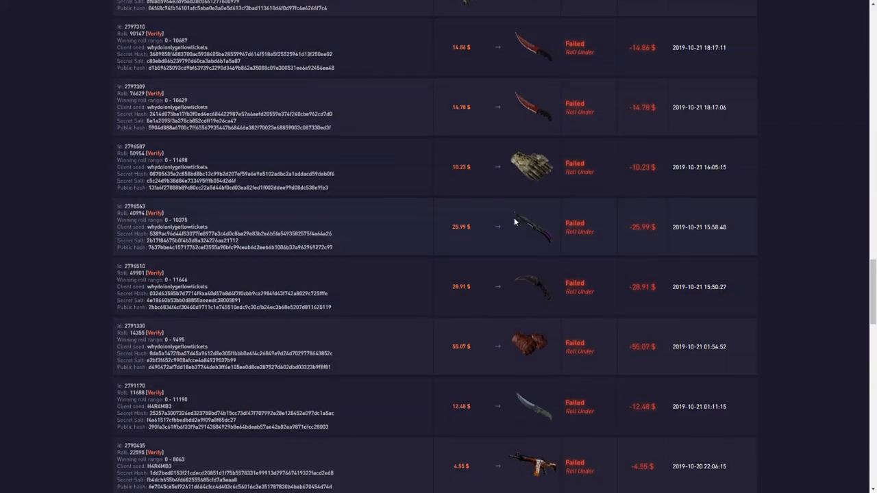